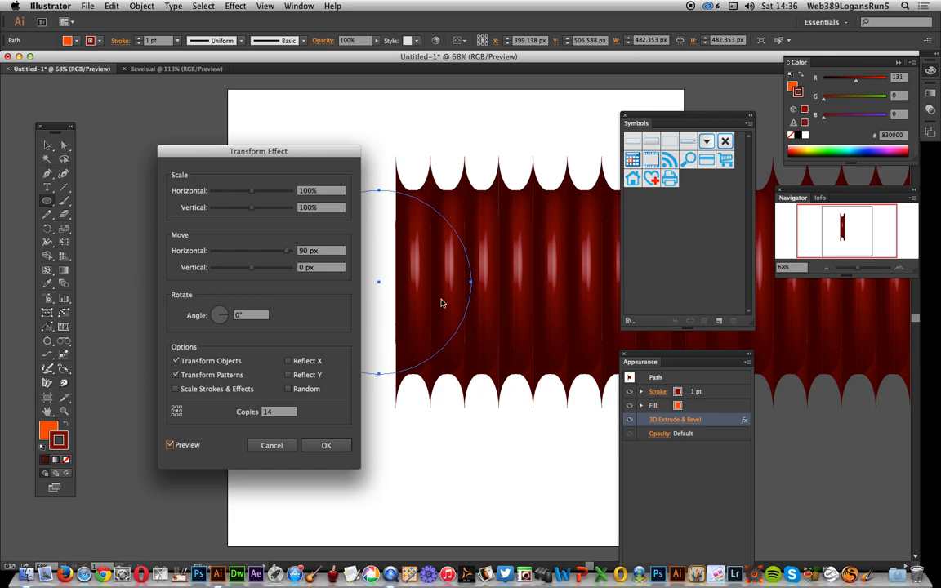
# Step: Enable Reflect Y in the Transform Effect so alternating tube copies flip vertically
pyautogui.click(288, 374)
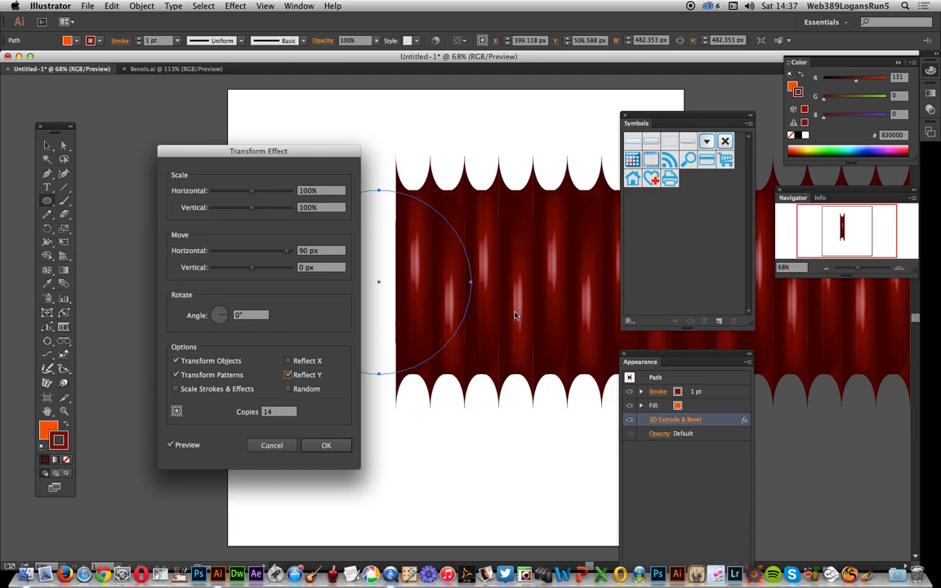